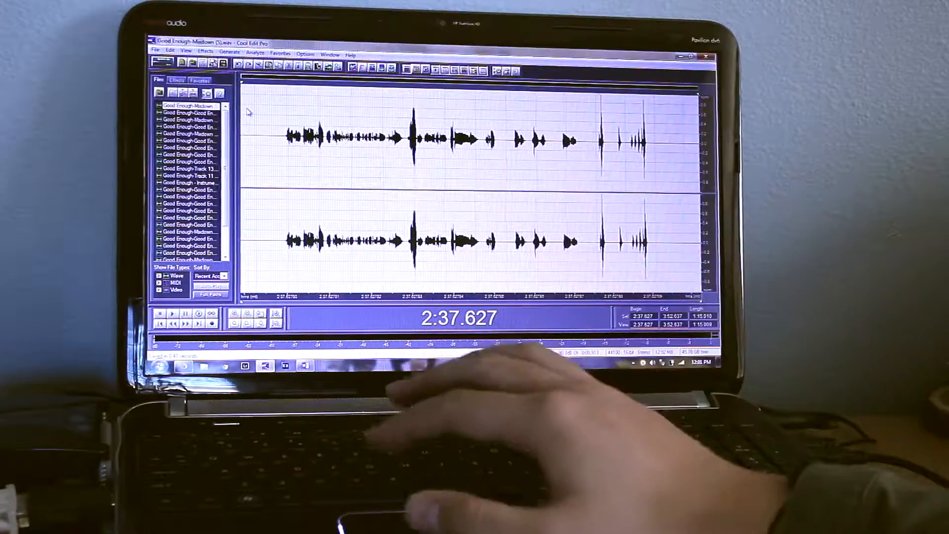
Compress the vocal with an Amplitude > Dynamics Processing compression preset
left_click(177, 79)
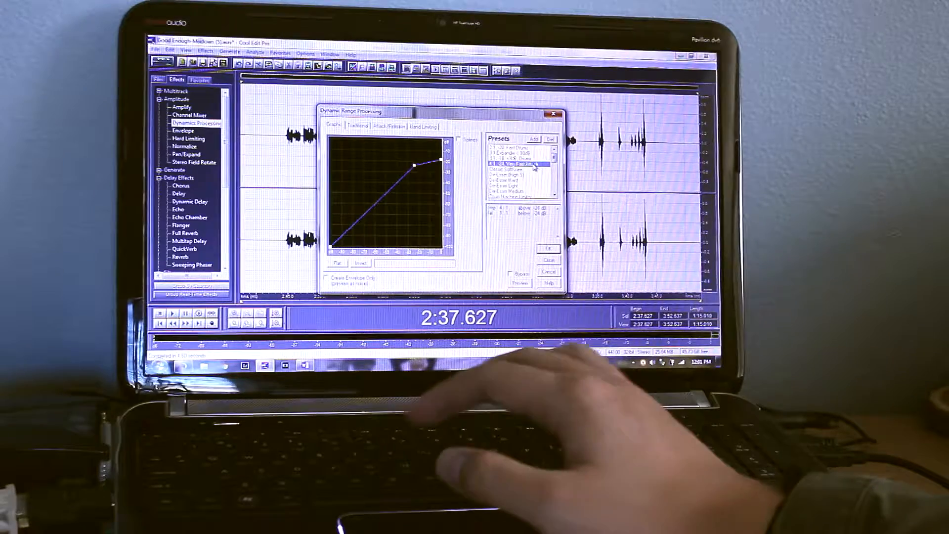
left_click(547, 248)
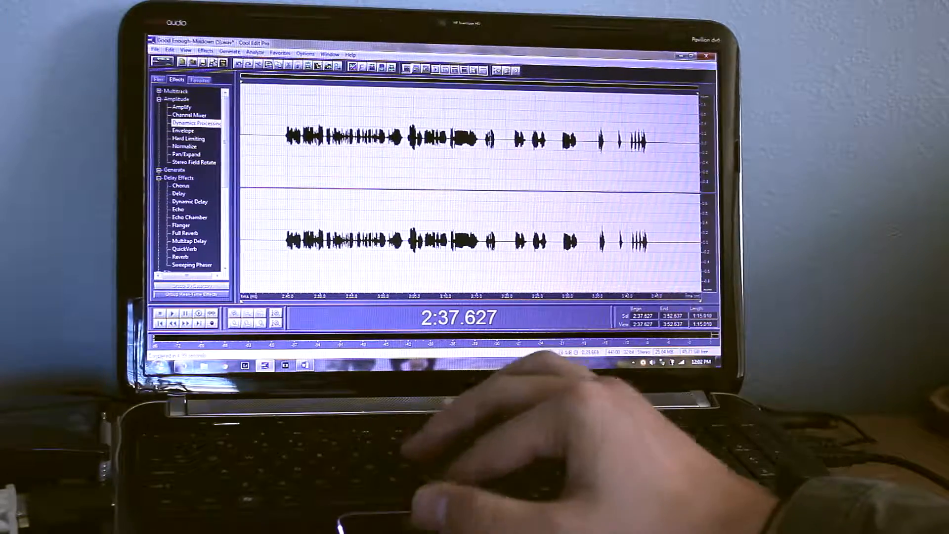
Try an FFT Filter preset from the Filters category, leaving Parametric Equalizer open
double_click(196, 123)
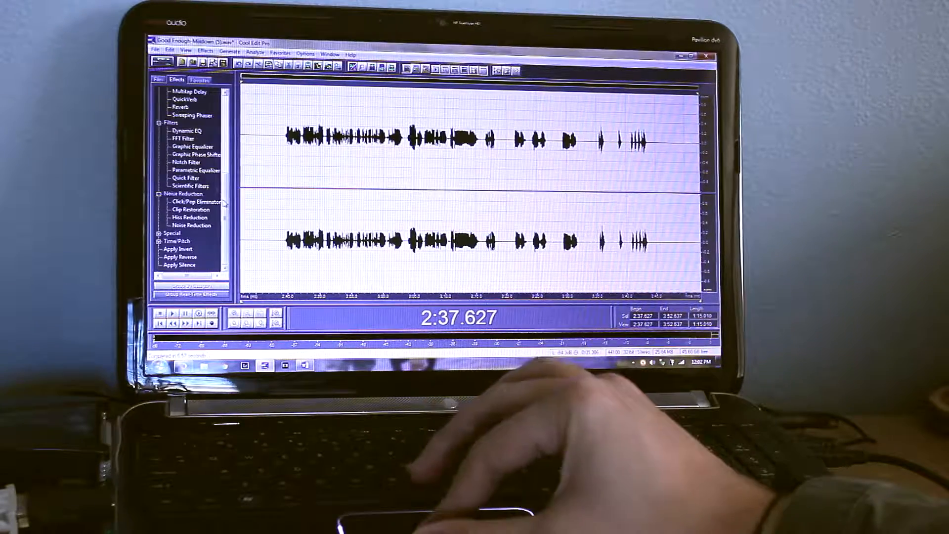
double_click(184, 137)
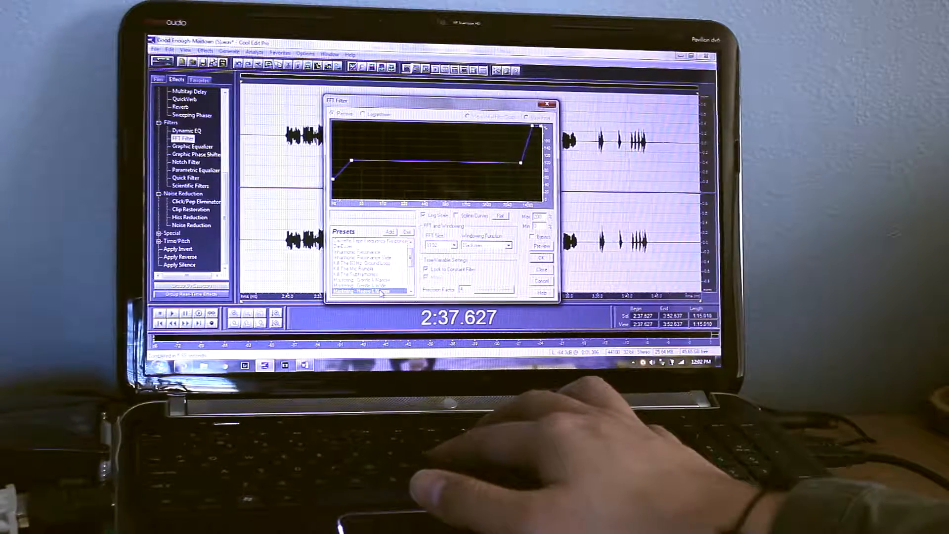
left_click(542, 257)
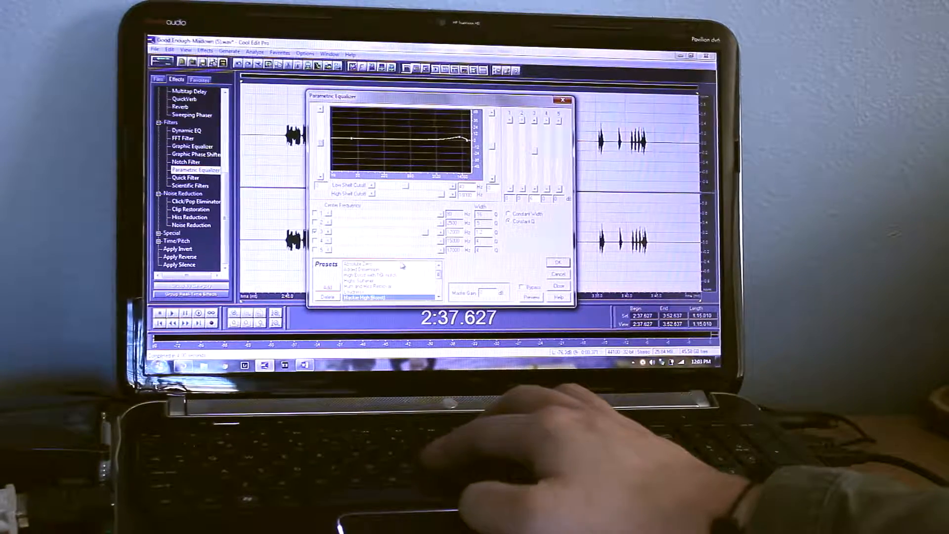
Audition reverb presets, then return to the Parametric Equalizer with another preset
left_click(557, 261)
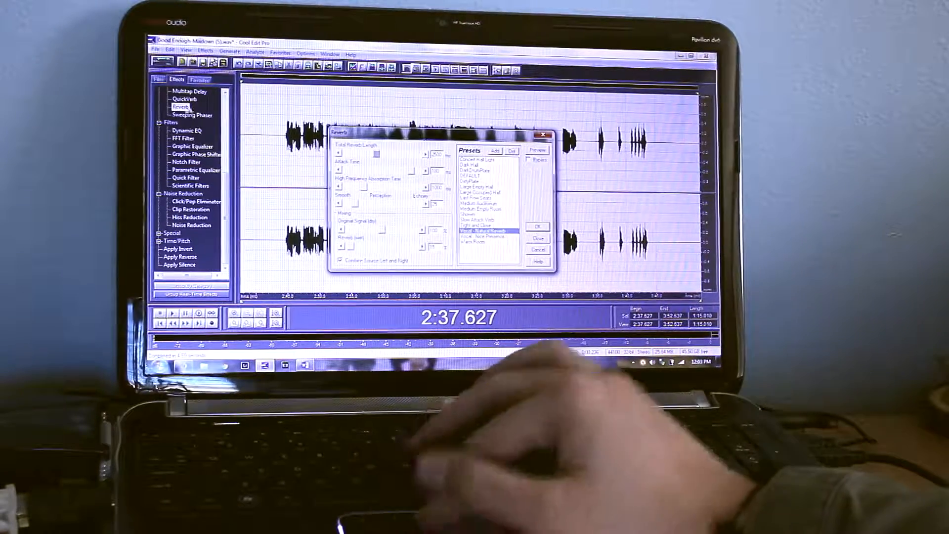
left_click(476, 177)
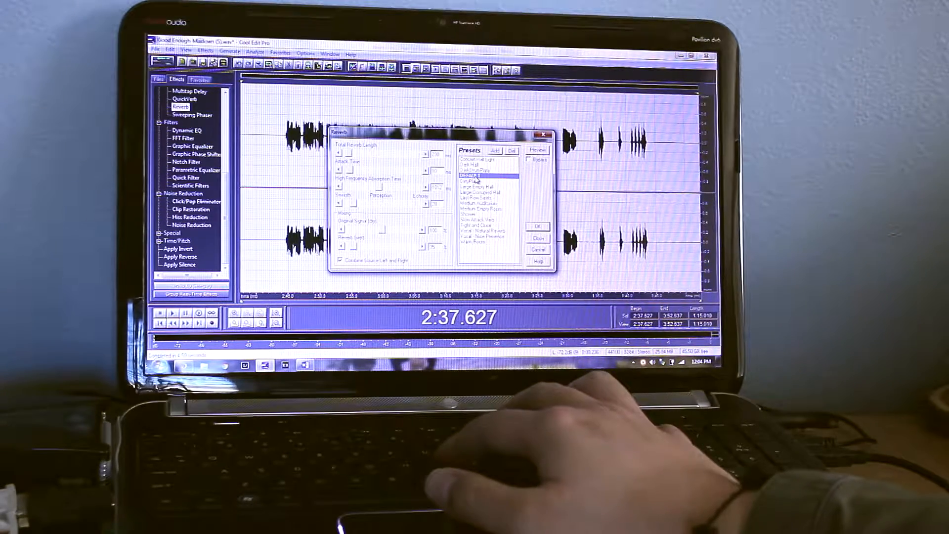
left_click(537, 228)
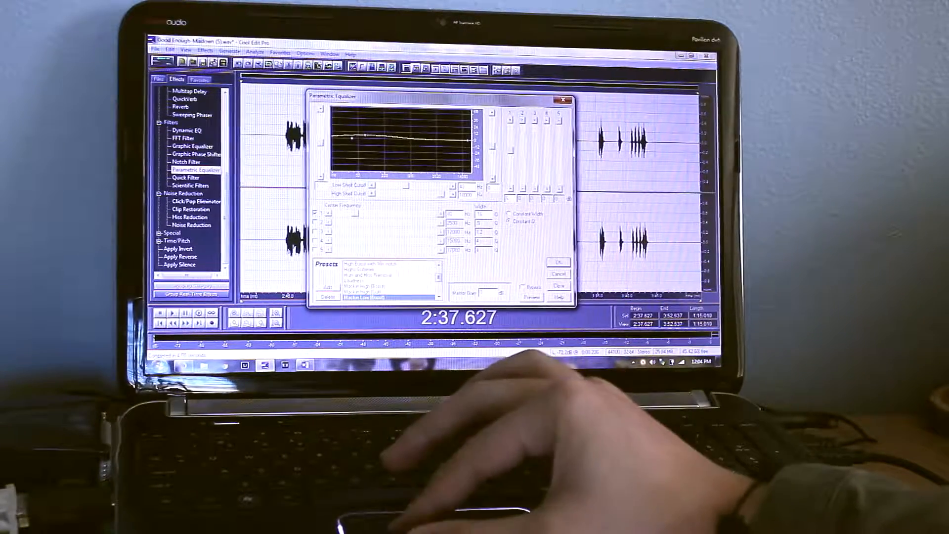
Revisit the FFT Filter, then load a Graphic Equalizer preset for the vocal
left_click(558, 262)
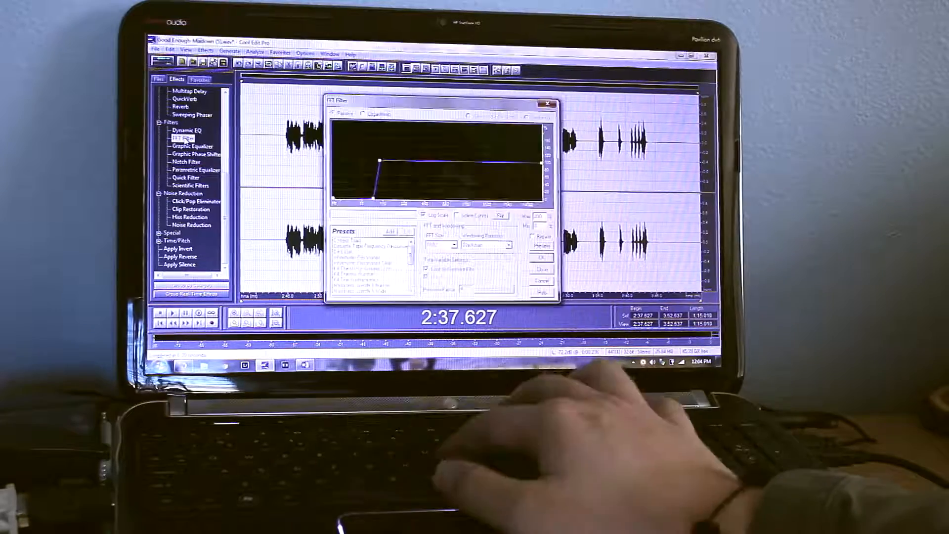
left_click(536, 257)
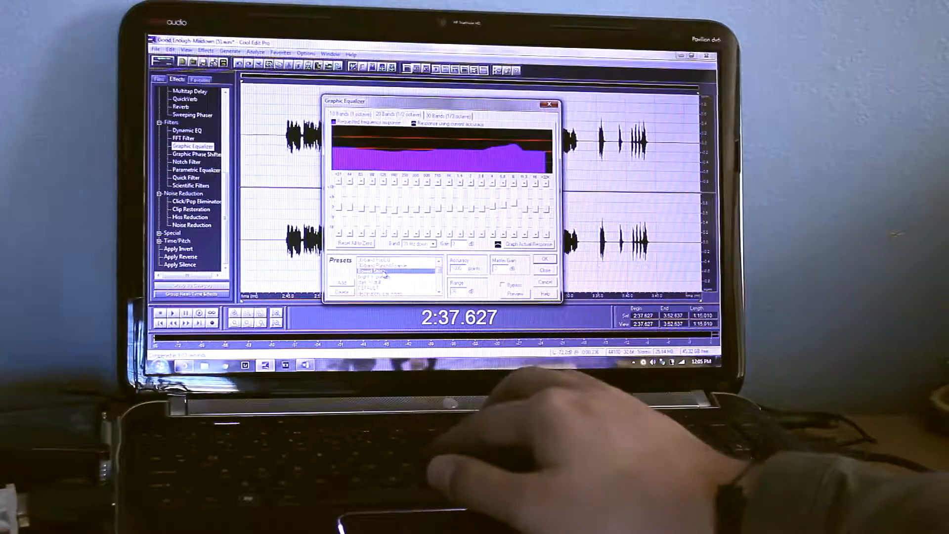
Pass through the FFT Filter again and bring up Delay Effects > Echo settings
left_click(544, 259)
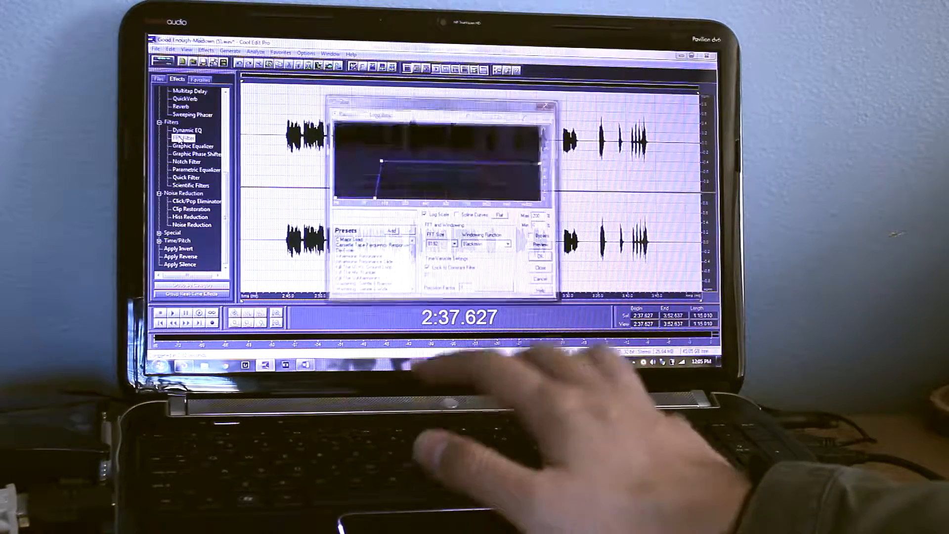
left_click(539, 255)
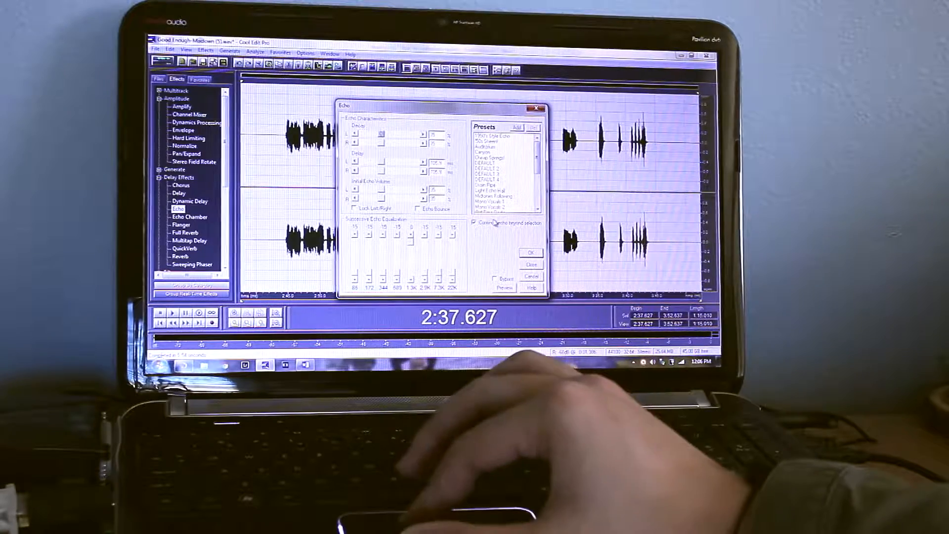
Apply a Flanger preset from Delay Effects to the vocal waveform
left_click(531, 252)
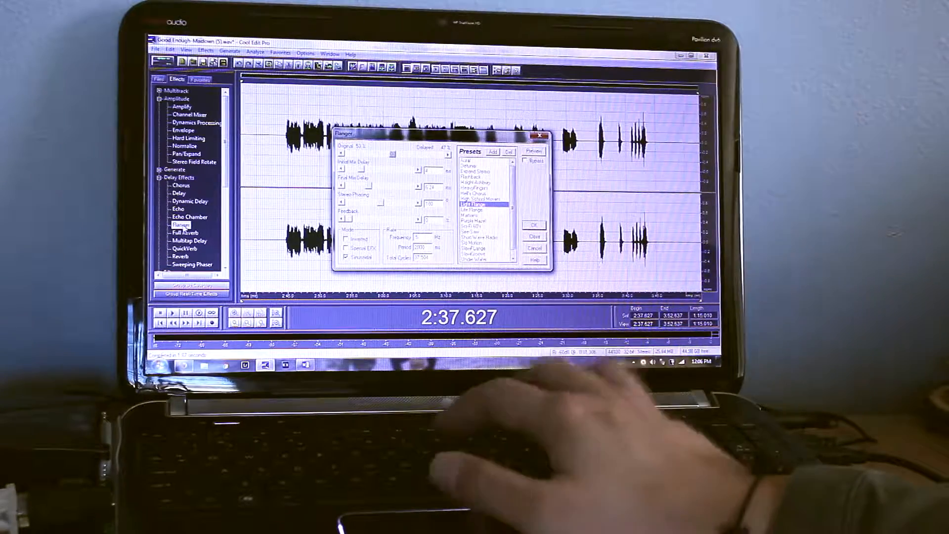
left_click(534, 224)
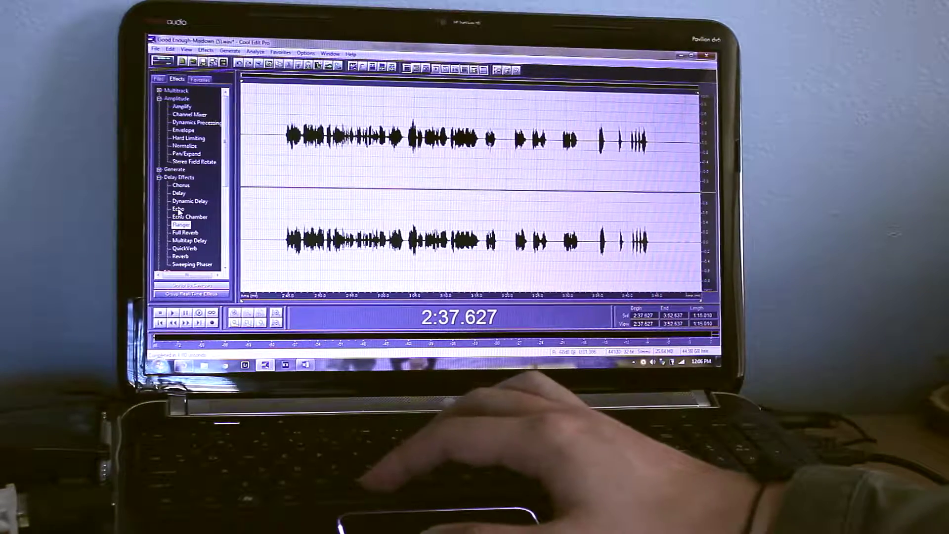
Render a Vocal reverb preset from Delay Effects onto the waveform
left_click(178, 209)
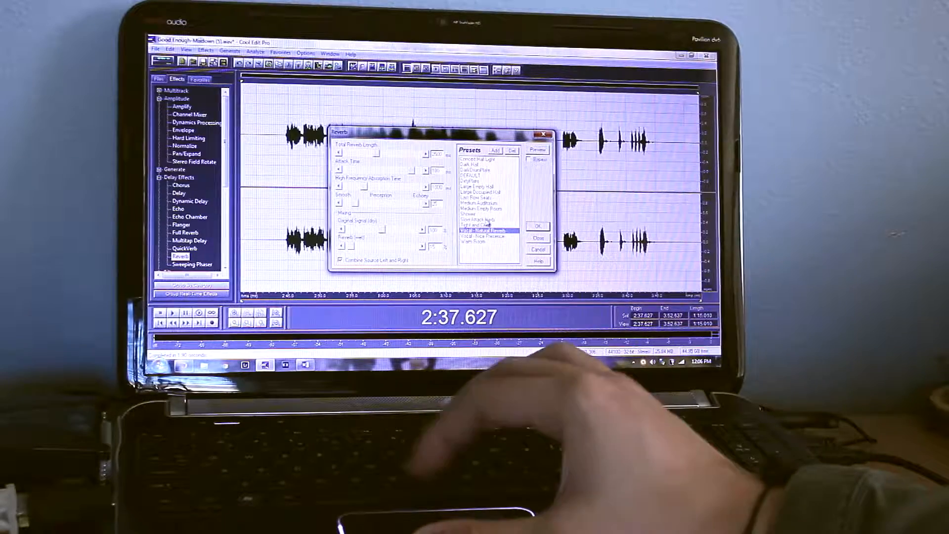
left_click(538, 226)
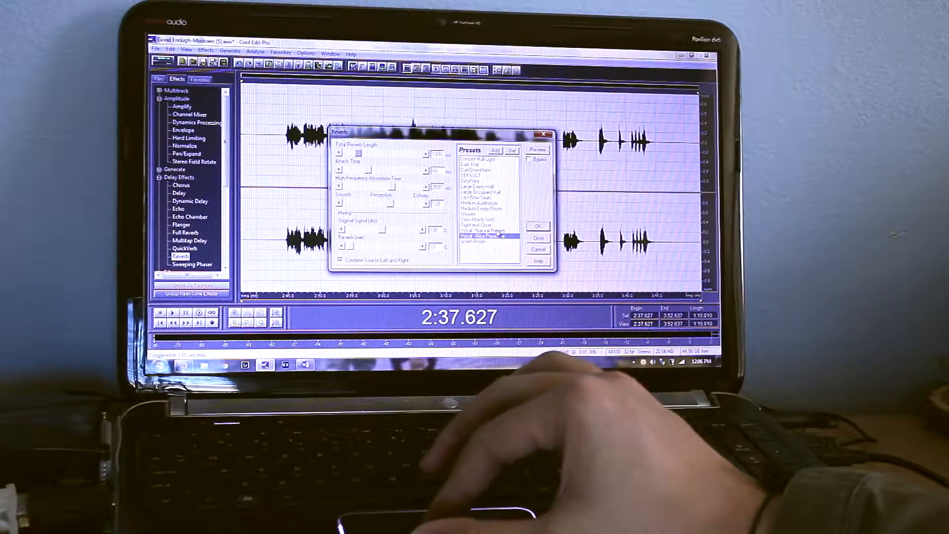
left_click(539, 225)
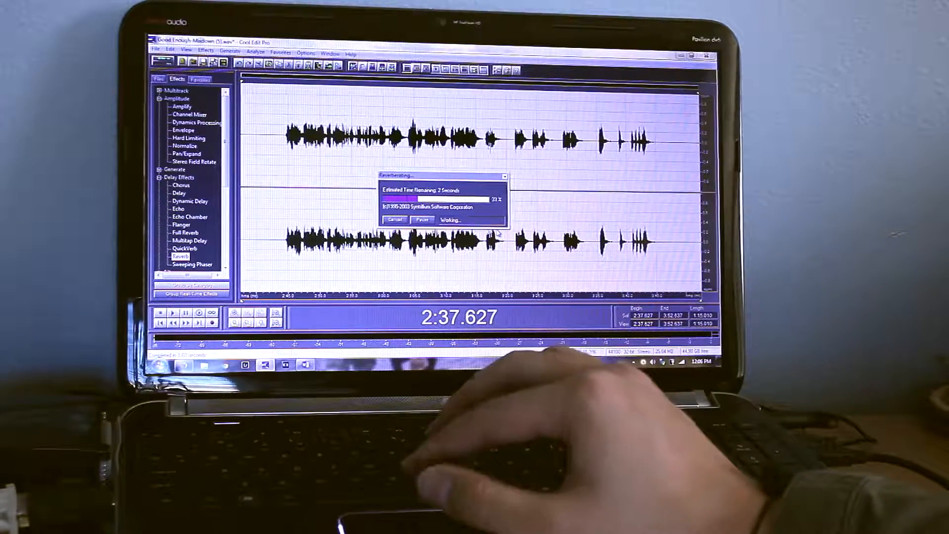